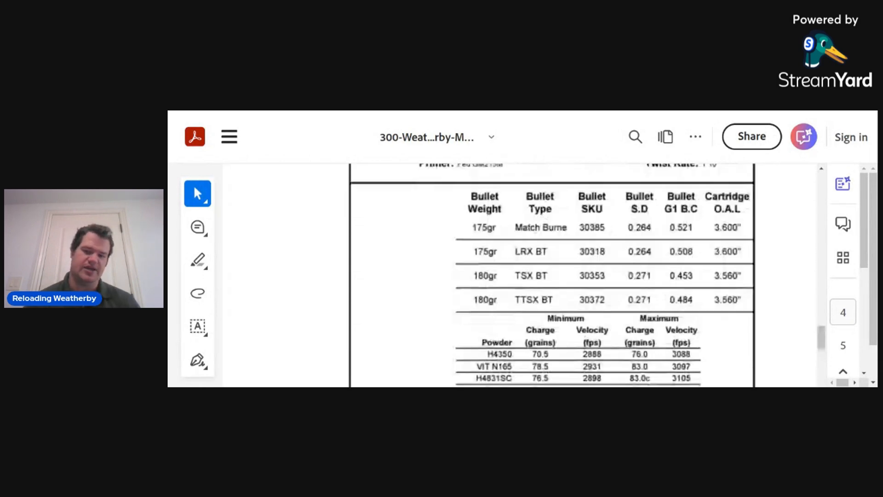
Step: Set the powder mass first to 86.0 then to 91.00 grains and recalculate
{"action": "scroll", "scroll_direction": "down", "scroll_amount": 3}
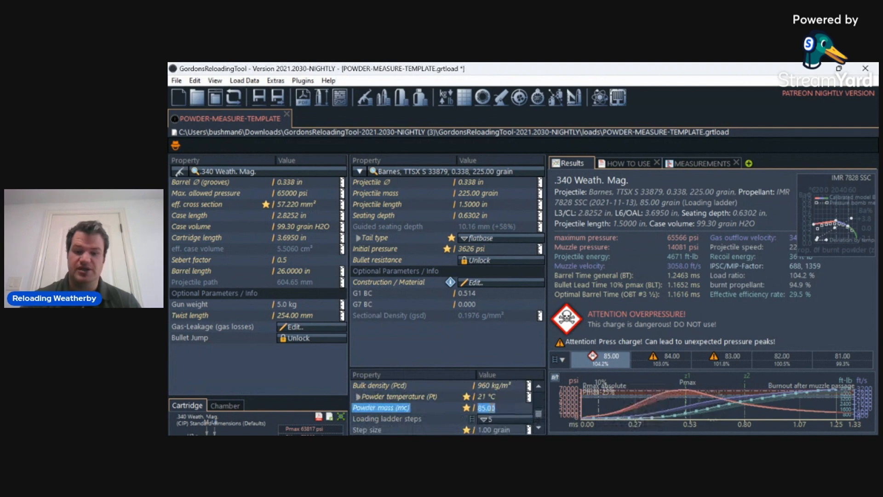
{"action": "type", "text": "9"}
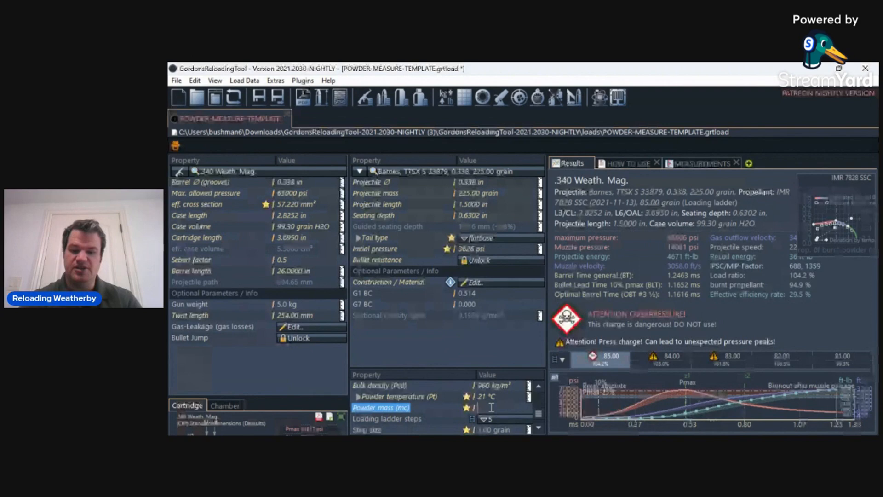
{"action": "type", "text": "86.00 grain"}
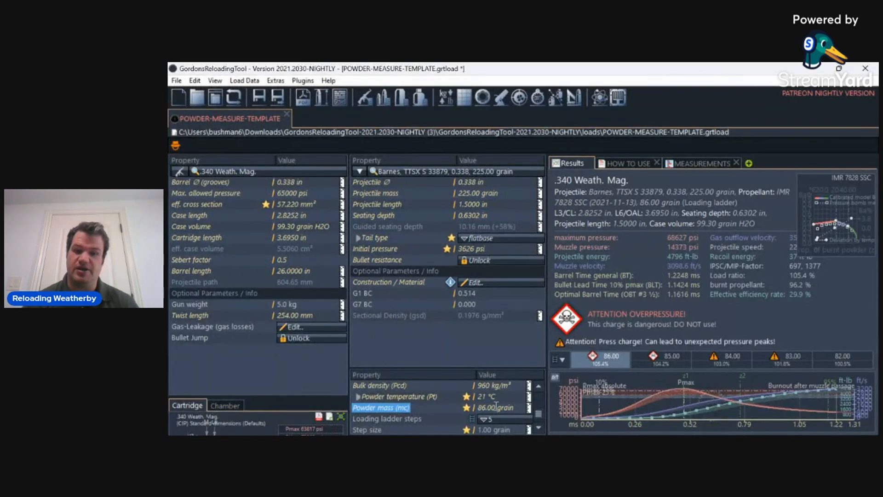
{"action": "type", "text": "91.0"}
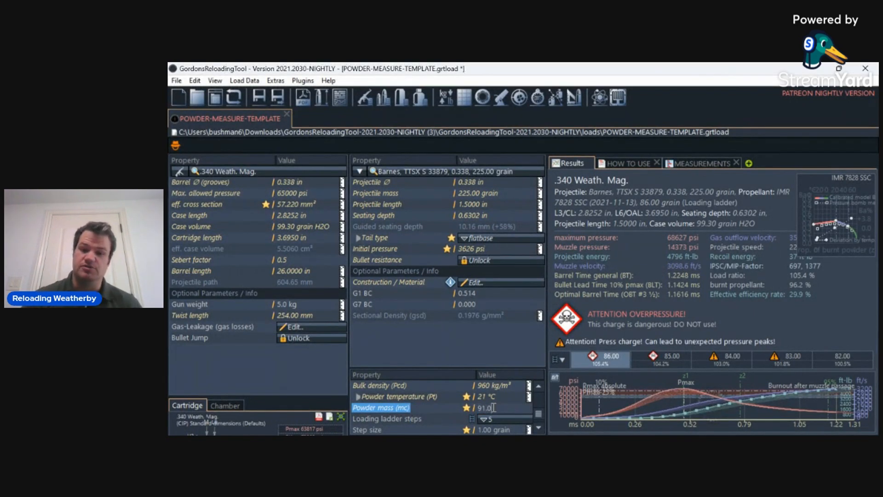
{"action": "type", "text": "91.00 grain"}
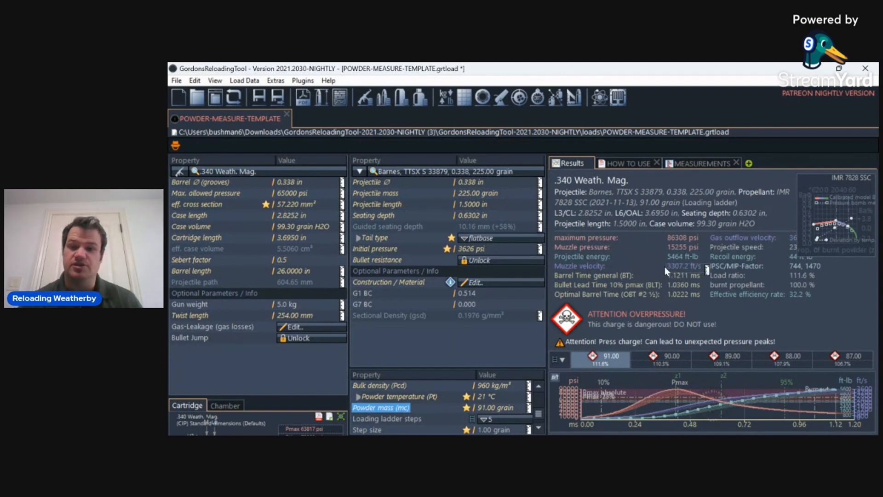
{"action": "mouse_move", "coordinate": [644, 252]}
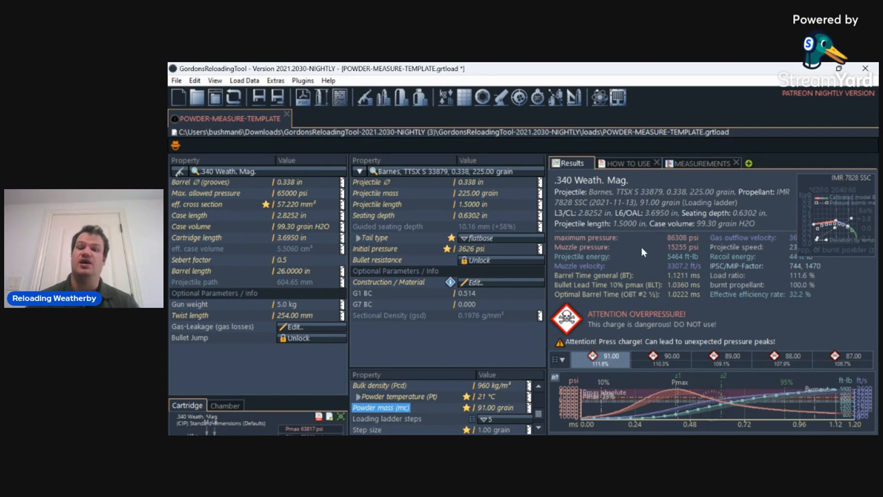
{"action": "mouse_move", "coordinate": [645, 252]}
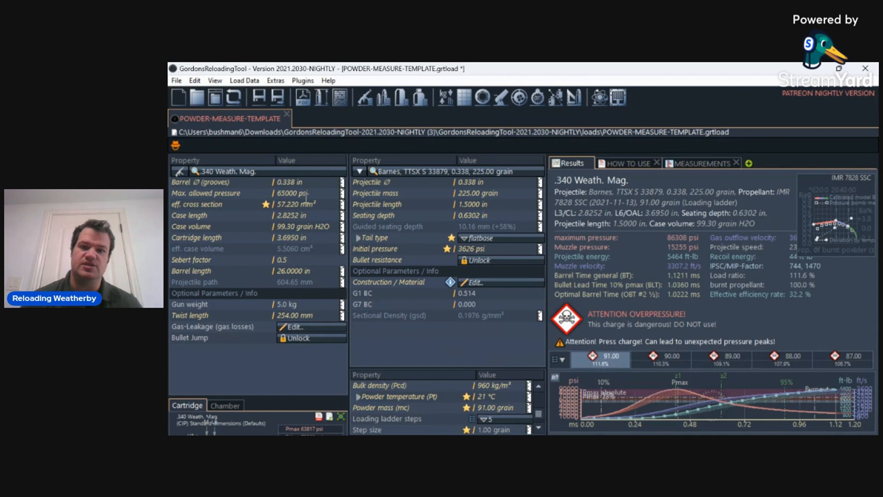
{"action": "left_click", "coordinate": [236, 171]}
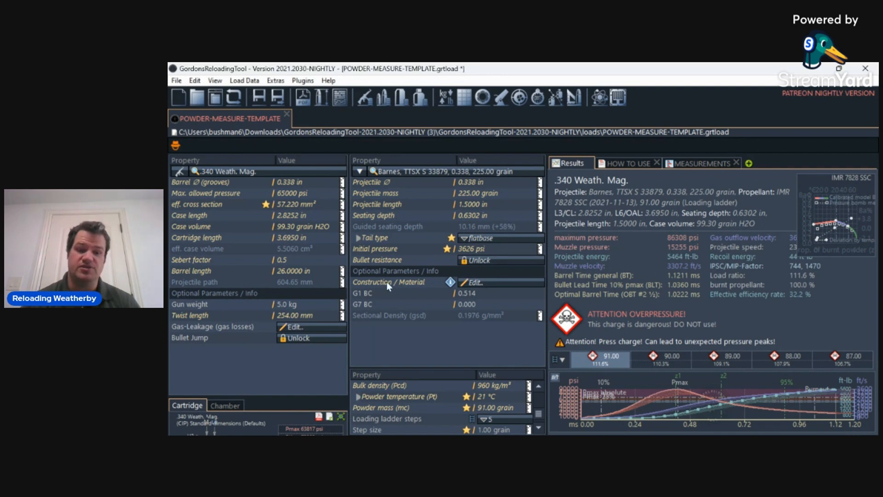
{"action": "mouse_move", "coordinate": [401, 396]}
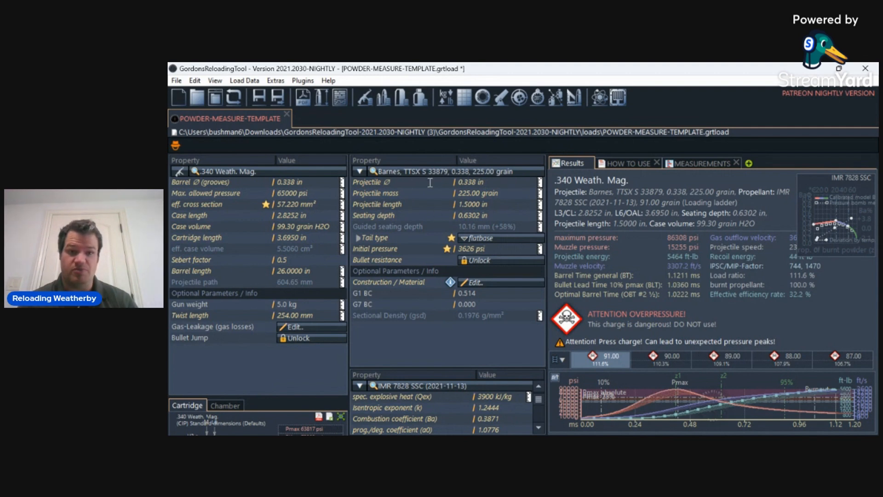
{"action": "mouse_move", "coordinate": [423, 397]}
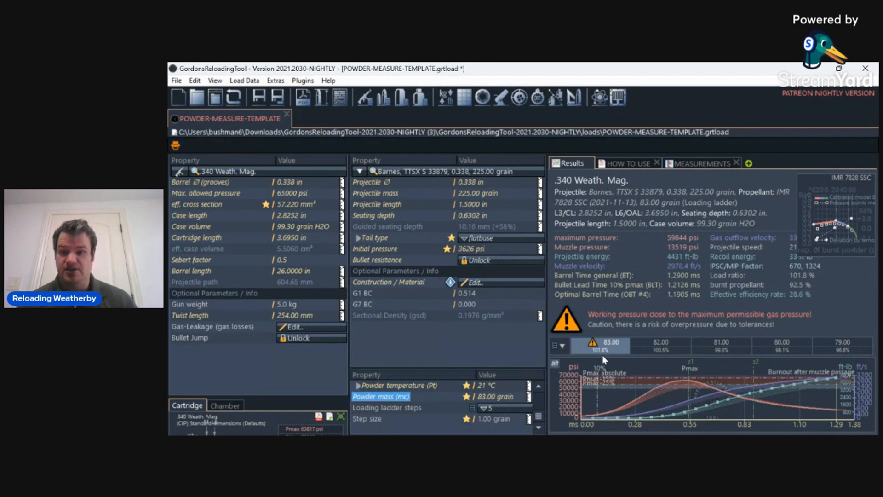
{"action": "mouse_move", "coordinate": [664, 269]}
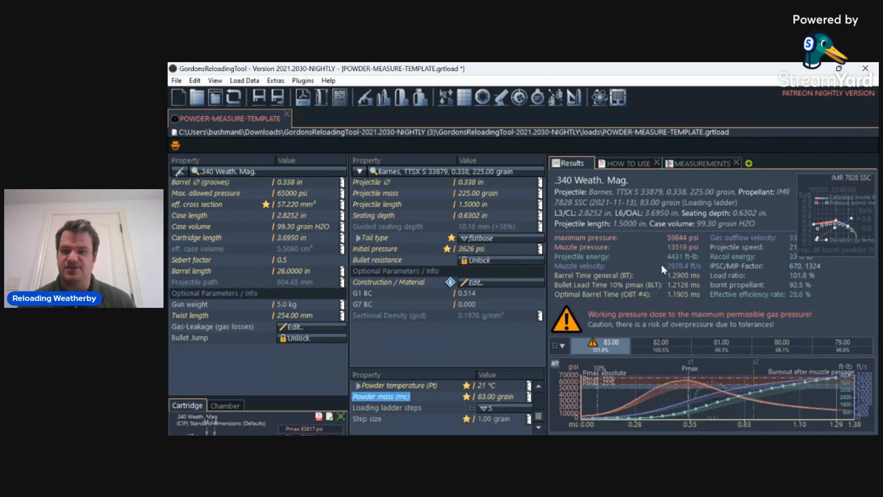
{"action": "mouse_move", "coordinate": [663, 254]}
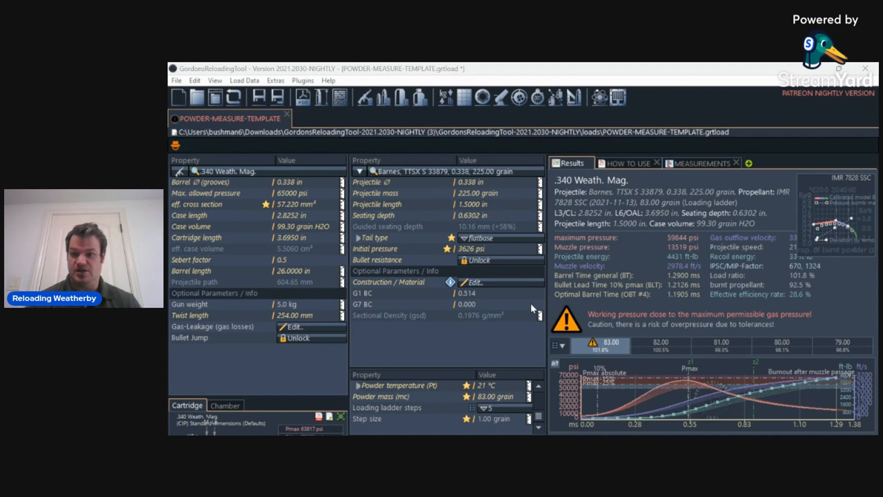
{"action": "mouse_move", "coordinate": [775, 242]}
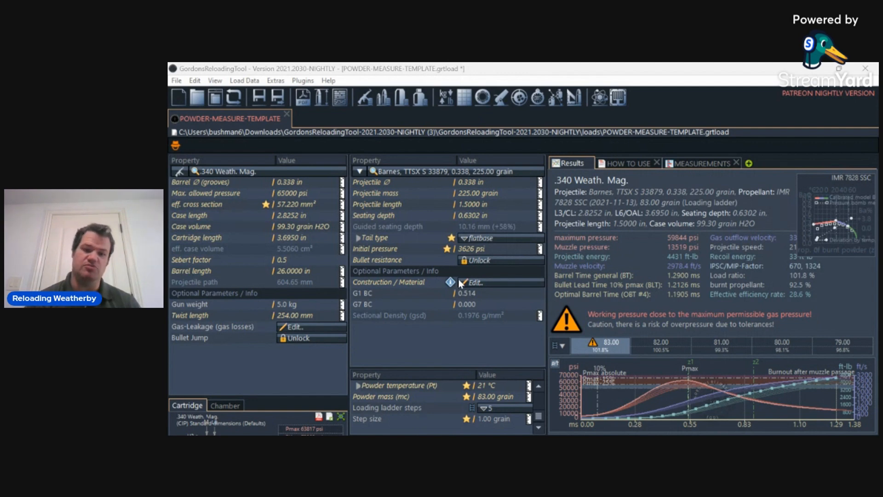
{"action": "mouse_move", "coordinate": [692, 263]}
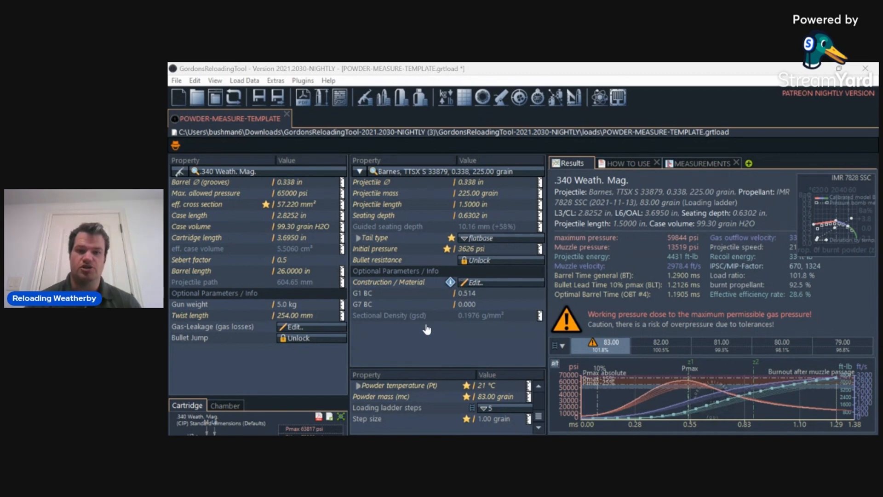
{"action": "mouse_move", "coordinate": [510, 295]}
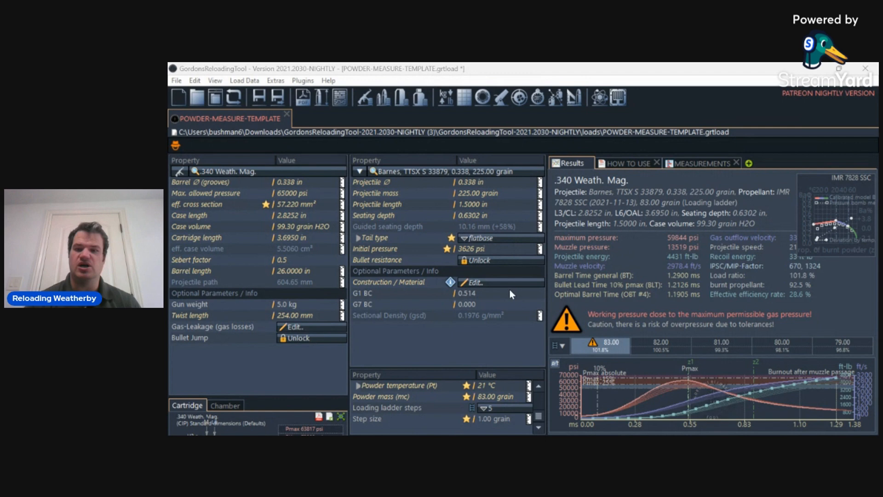
{"action": "mouse_move", "coordinate": [771, 310]}
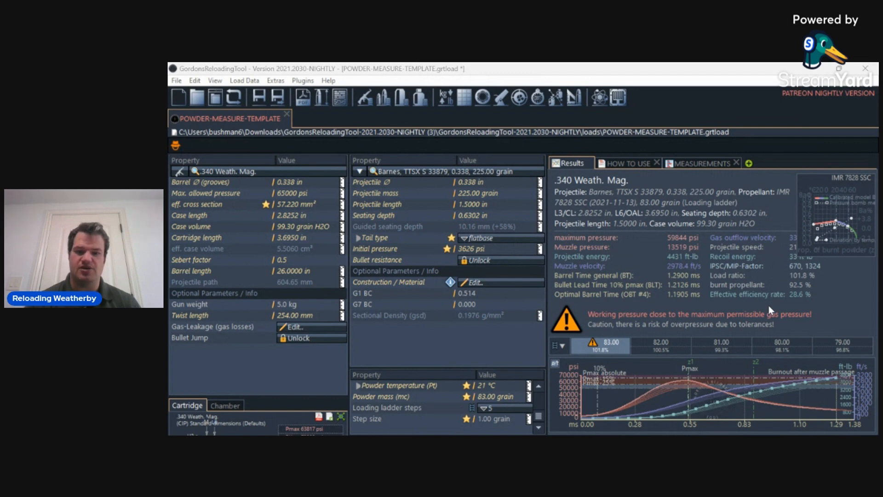
{"action": "mouse_move", "coordinate": [757, 384]}
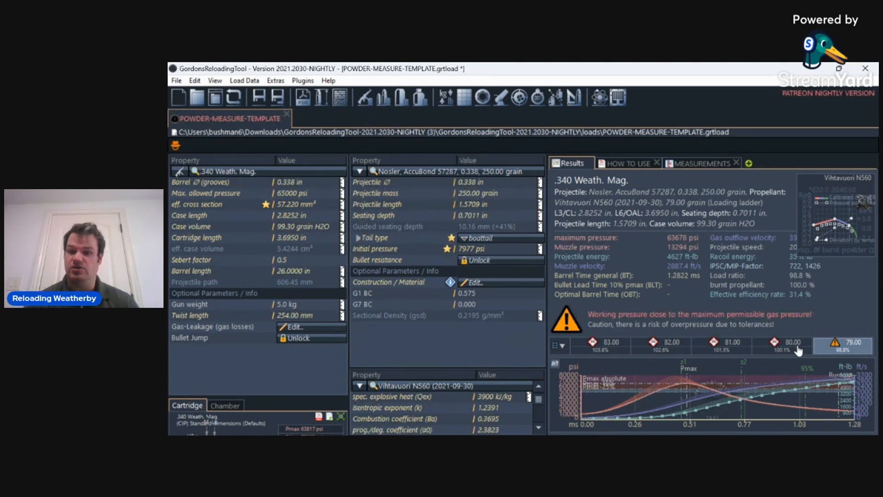
Step: Select the 80.00-grain N560 ladder step showing about 66,400 psi and 2,922 ft/s
{"action": "left_click", "coordinate": [782, 344]}
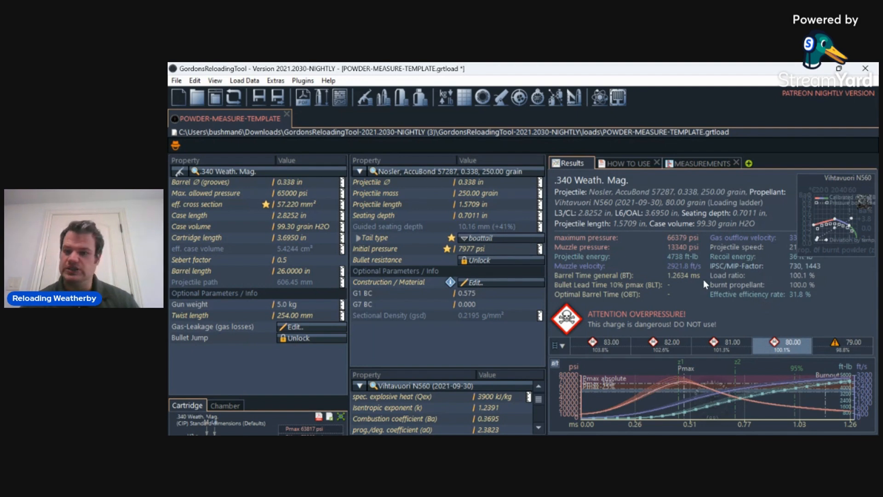
{"action": "mouse_move", "coordinate": [811, 288]}
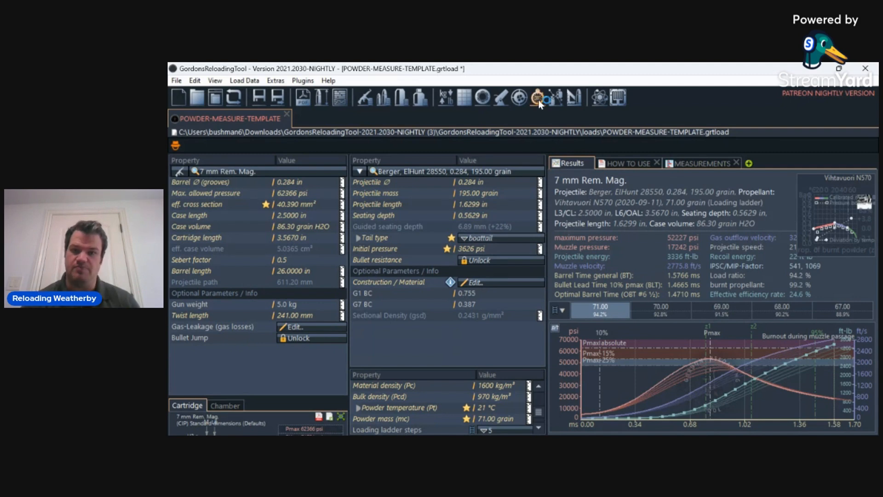
Step: In Optimal Barrel Time, enter measured velocity 2903 ft/s and compute the OBT and charge adjustment
{"action": "left_click", "coordinate": [538, 96]}
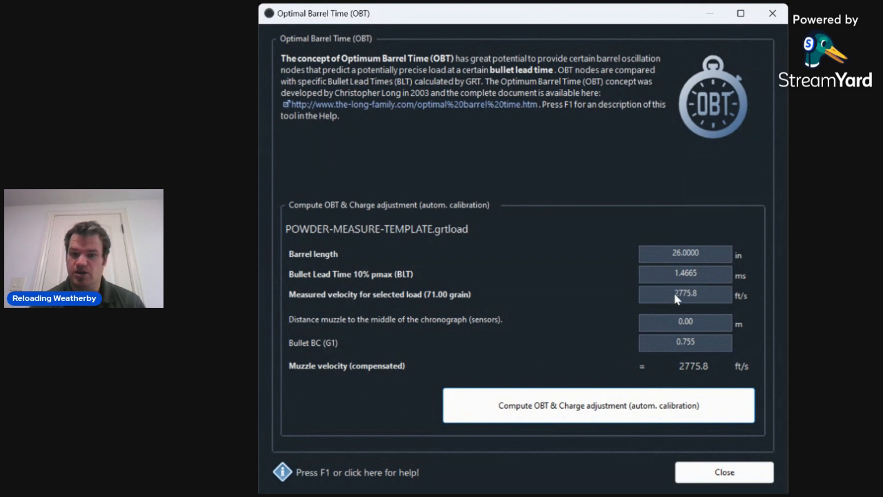
{"action": "triple_click", "coordinate": [685, 295]}
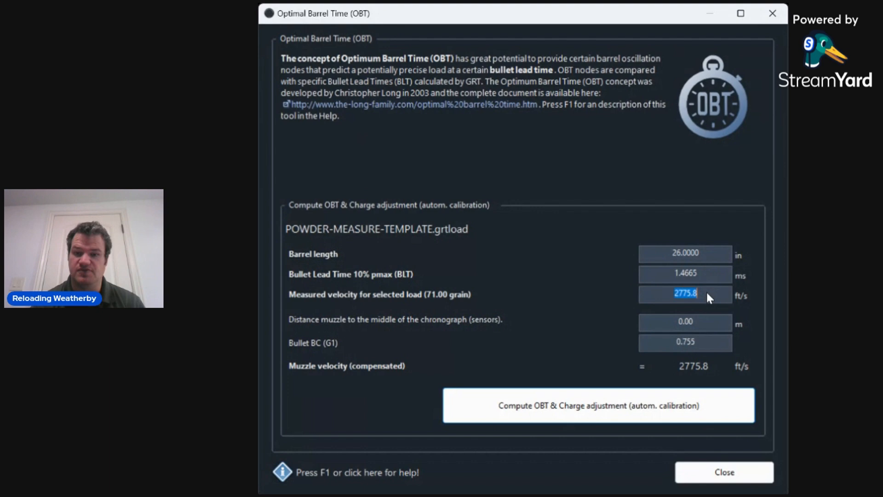
{"action": "type", "text": "2"}
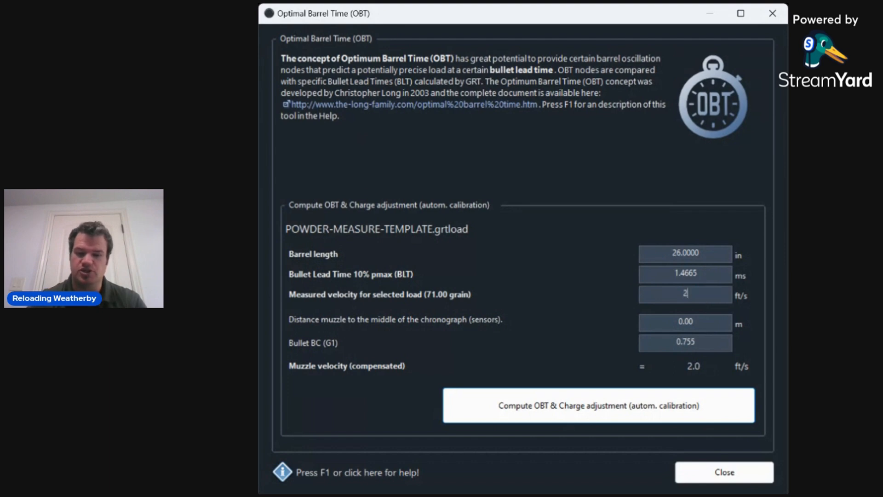
{"action": "type", "text": "903"}
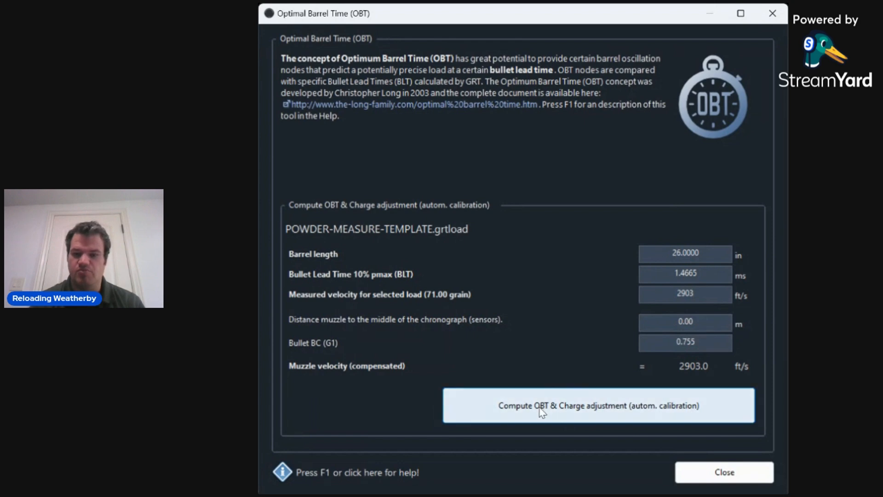
{"action": "left_click", "coordinate": [685, 295]}
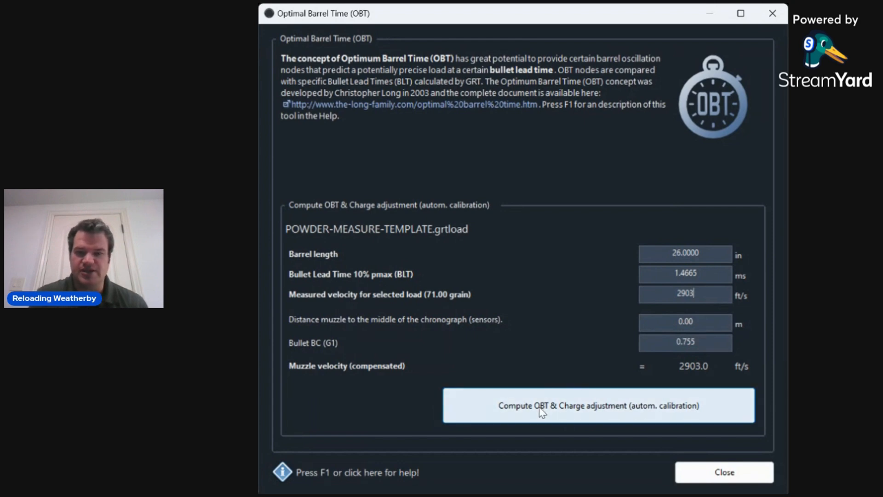
{"action": "left_click", "coordinate": [598, 404]}
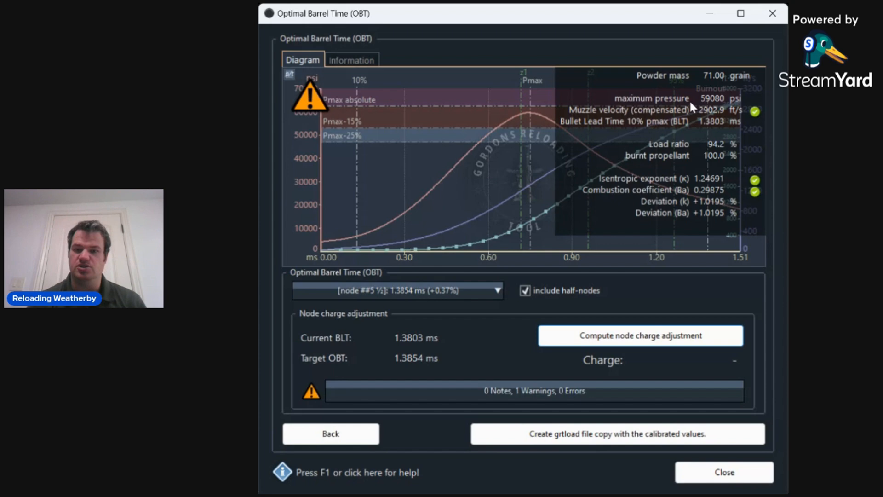
{"action": "left_click", "coordinate": [723, 472]}
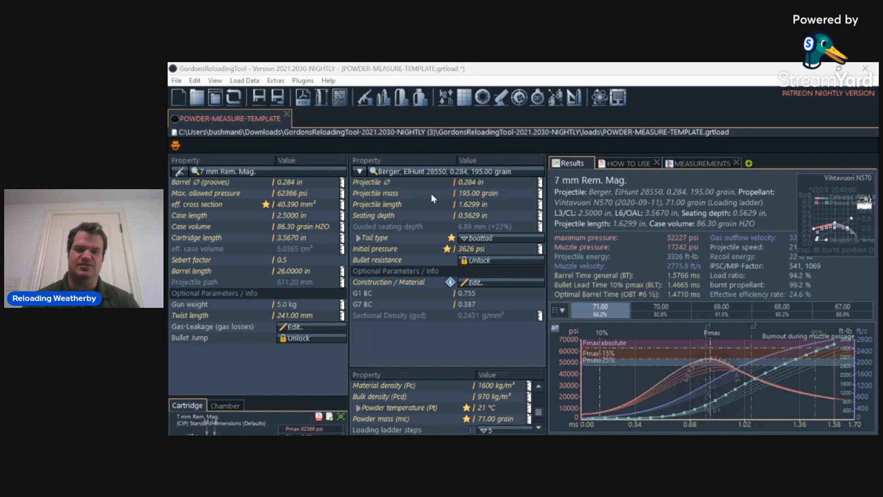
{"action": "mouse_move", "coordinate": [647, 282]}
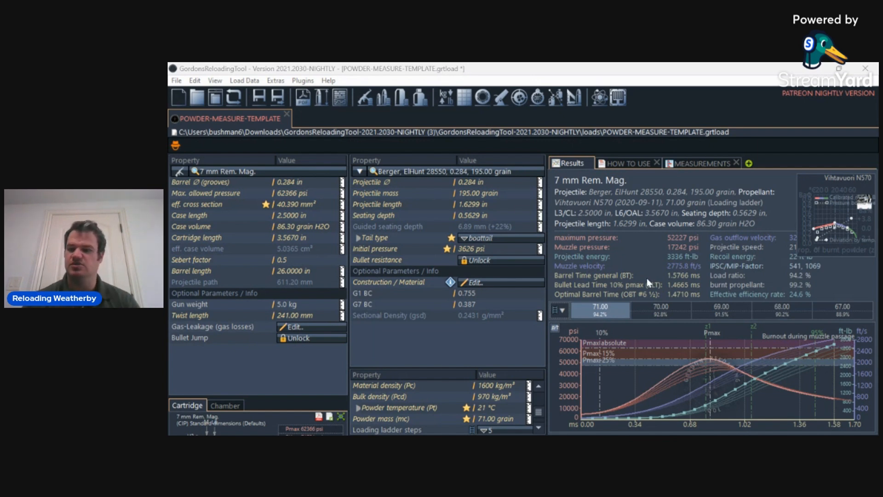
{"action": "mouse_move", "coordinate": [828, 392]}
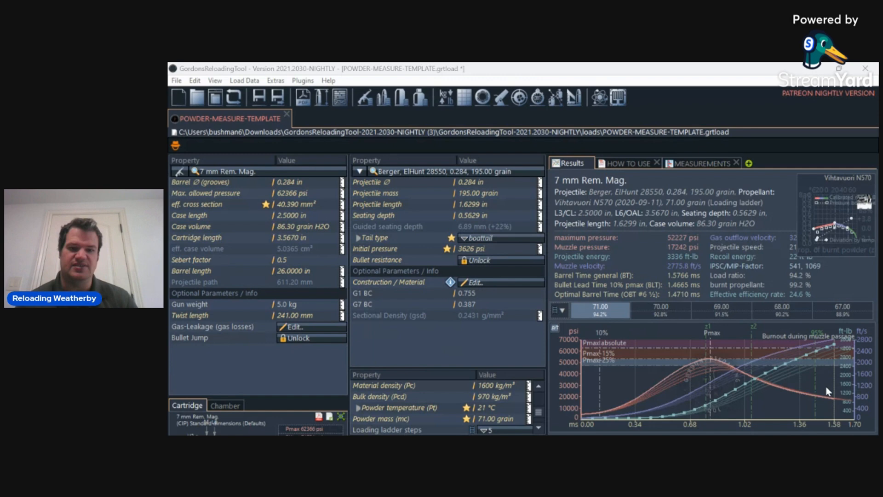
{"action": "mouse_move", "coordinate": [490, 225]}
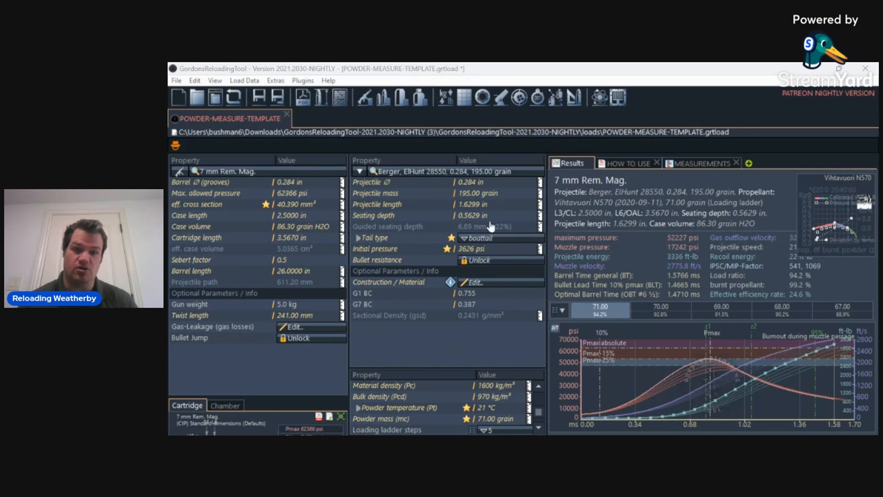
{"action": "mouse_move", "coordinate": [353, 337]}
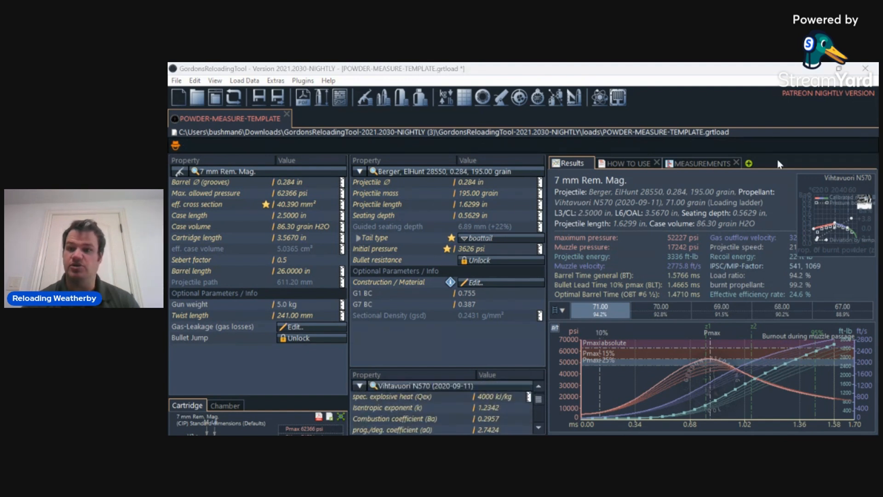
{"action": "mouse_move", "coordinate": [786, 146]}
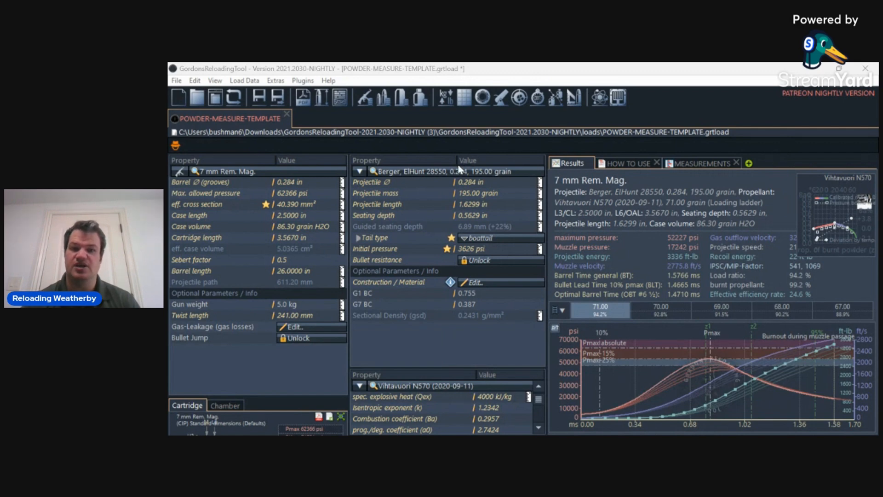
{"action": "mouse_move", "coordinate": [540, 249]}
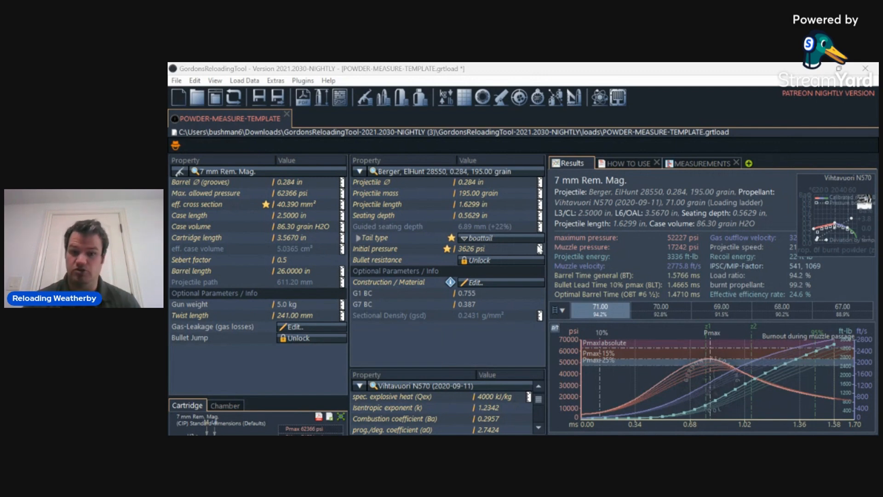